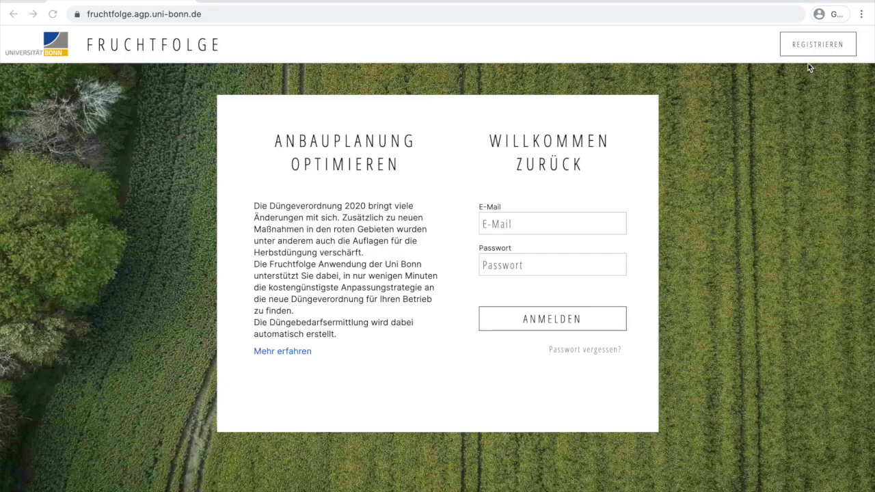
left_click(818, 43)
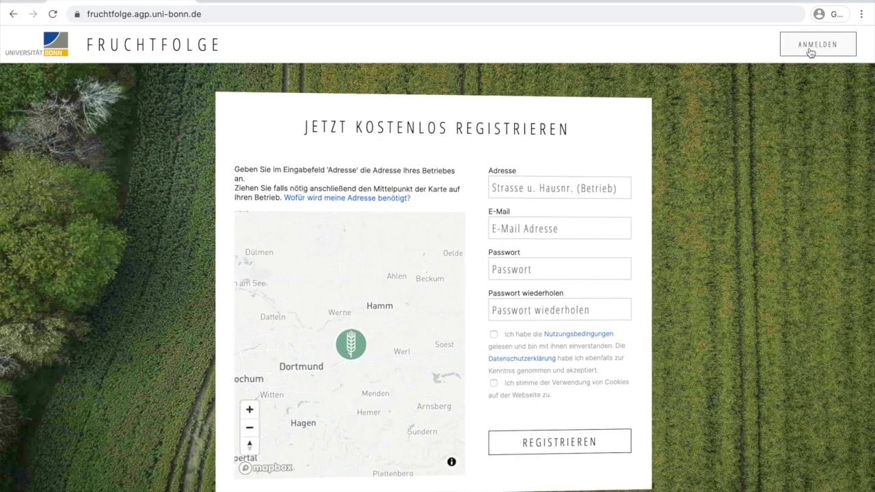
type("Eggeberger Strass")
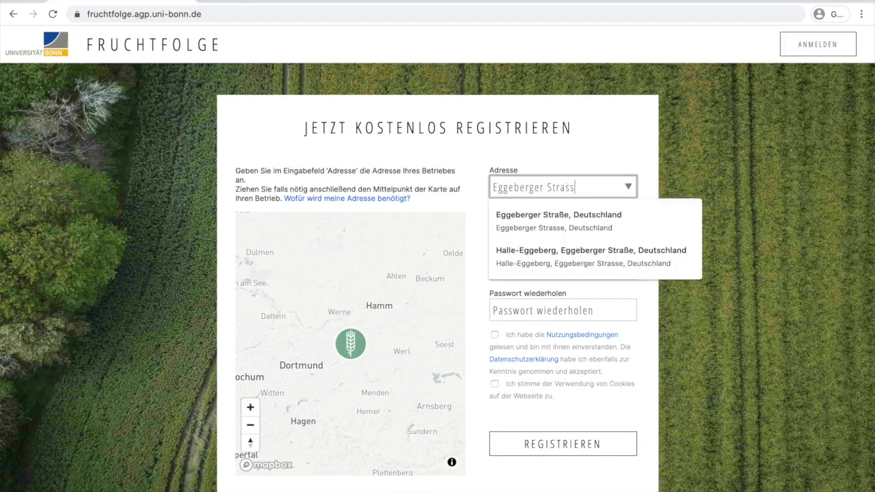
left_click(558, 219)
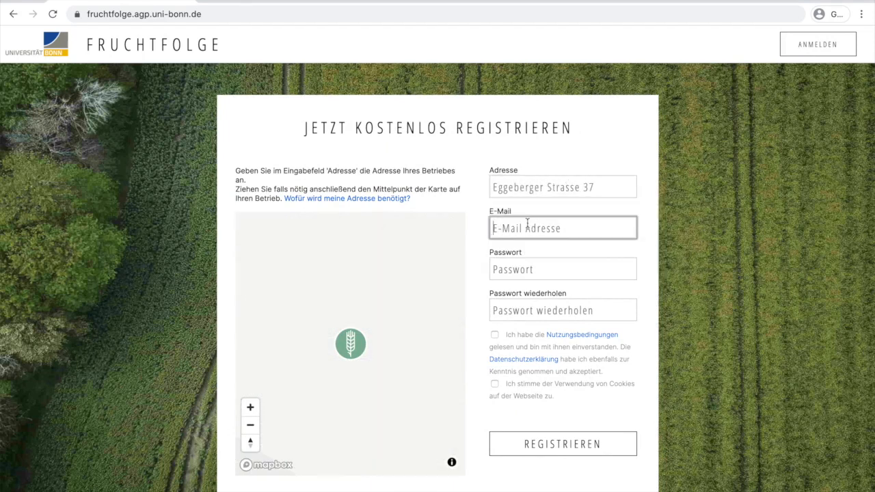
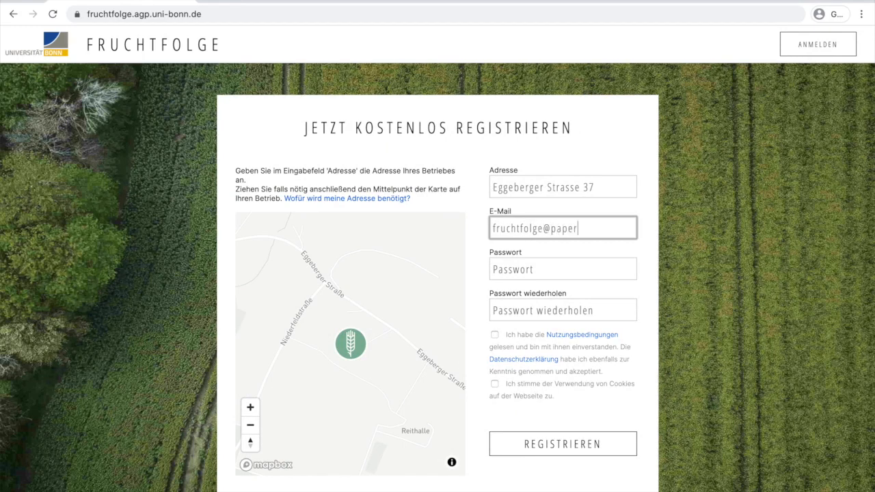
left_click(562, 269)
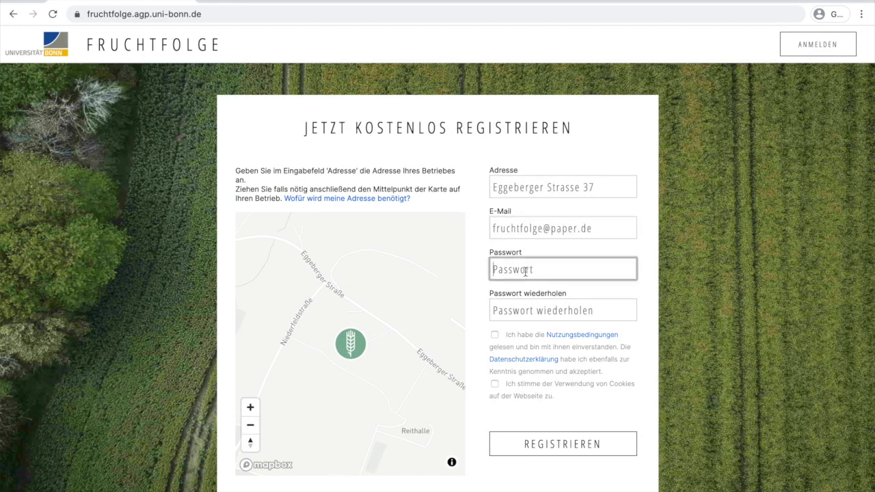
left_click(494, 335)
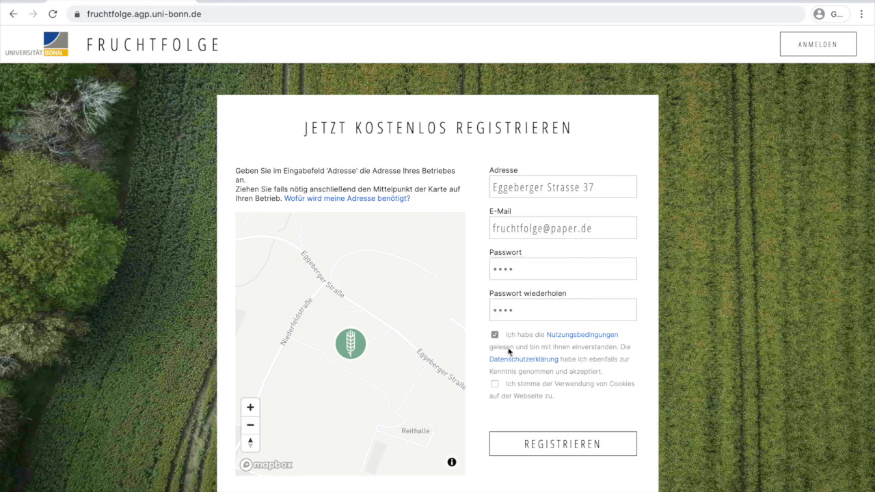
left_click(563, 444)
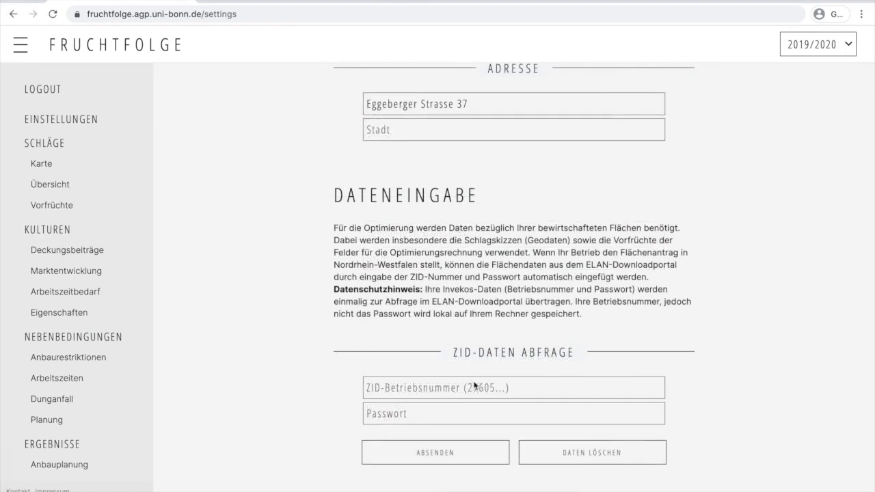
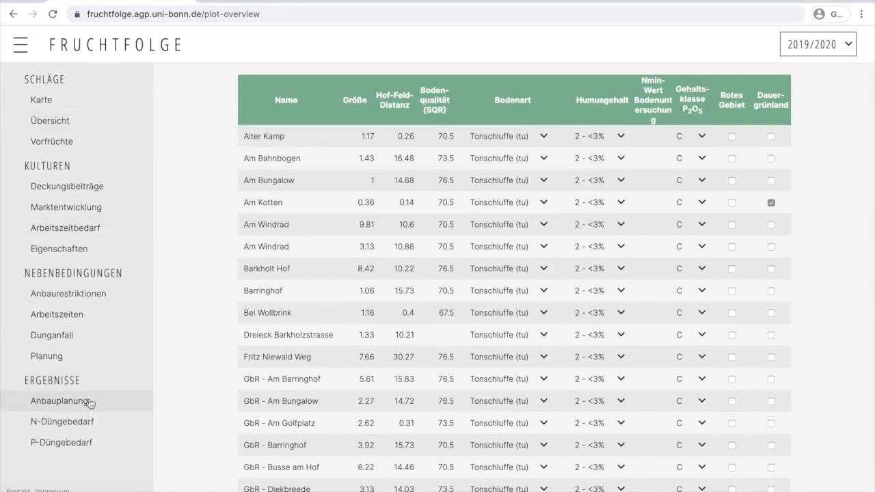
Step: Open the Anbauplanung results with the optimized 2020 crop per field
left_click(60, 400)
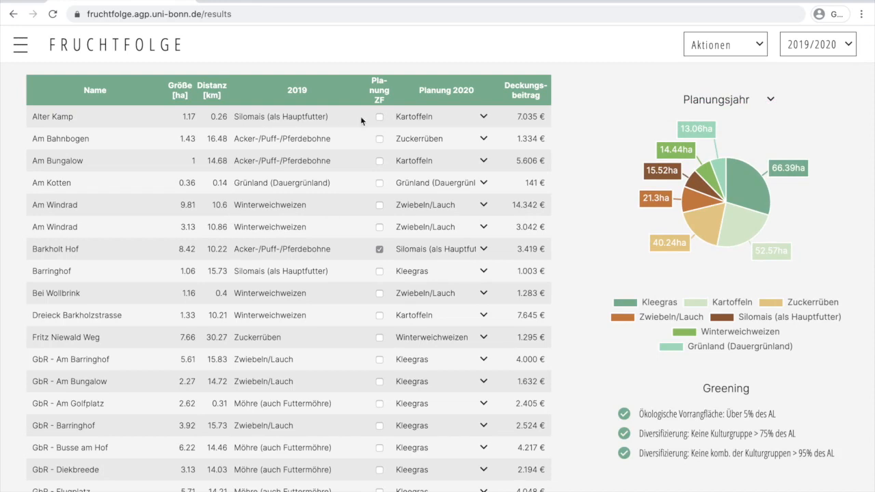
mouse_move(434, 121)
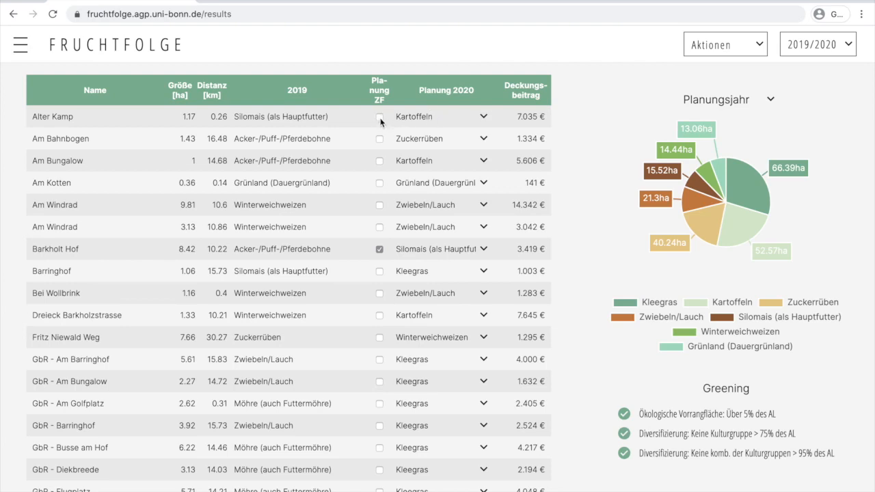
mouse_move(407, 214)
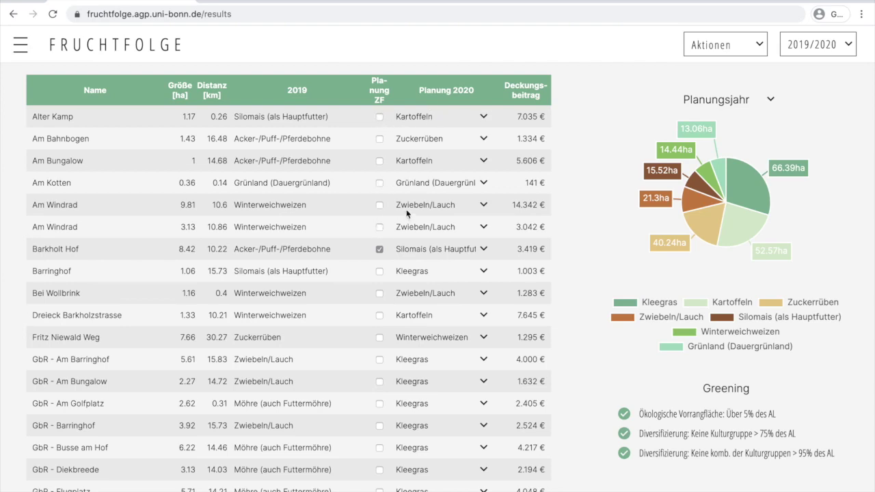
mouse_move(543, 121)
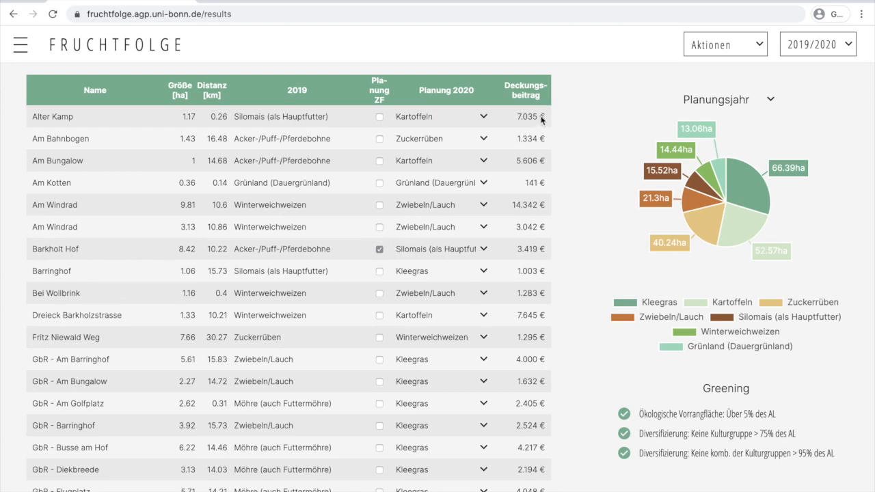
mouse_move(540, 122)
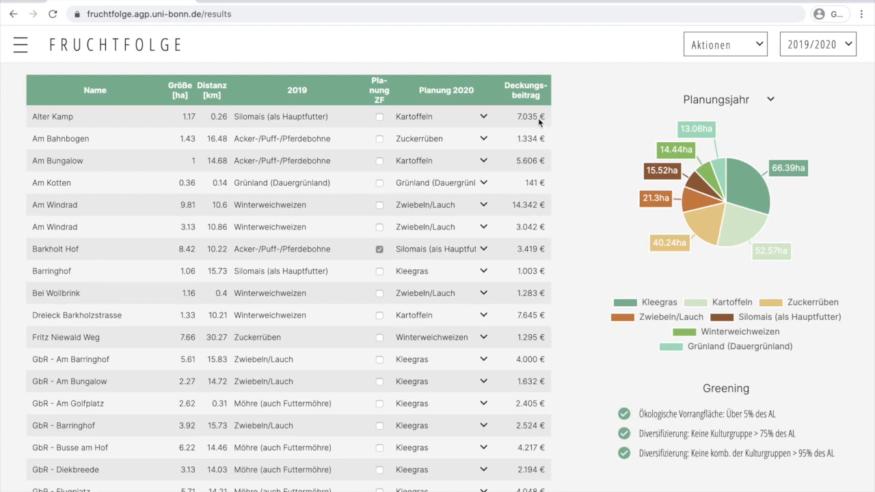
mouse_move(548, 128)
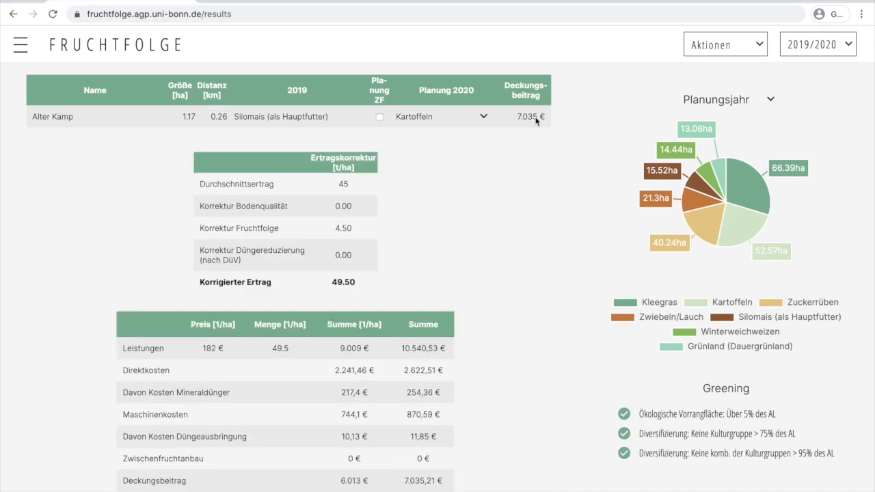
Step: Scroll through the Alter Kamp yield and contribution-margin detail tables
scroll("down", 3)
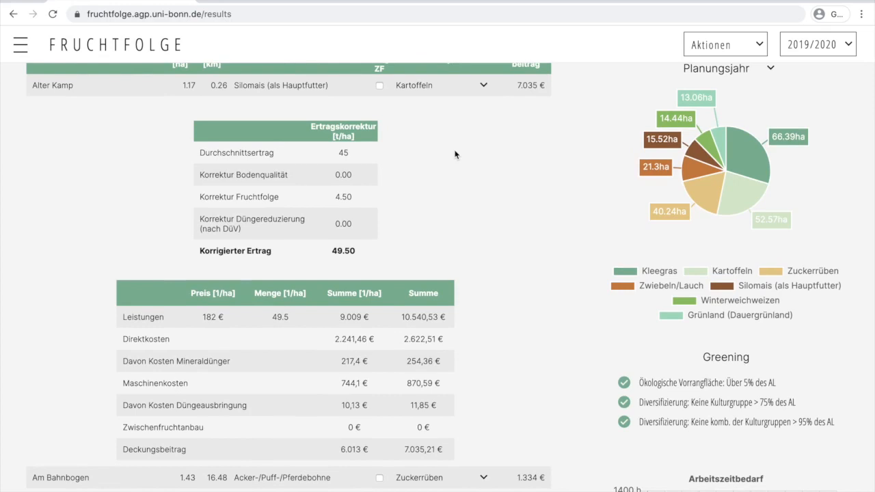
mouse_move(443, 170)
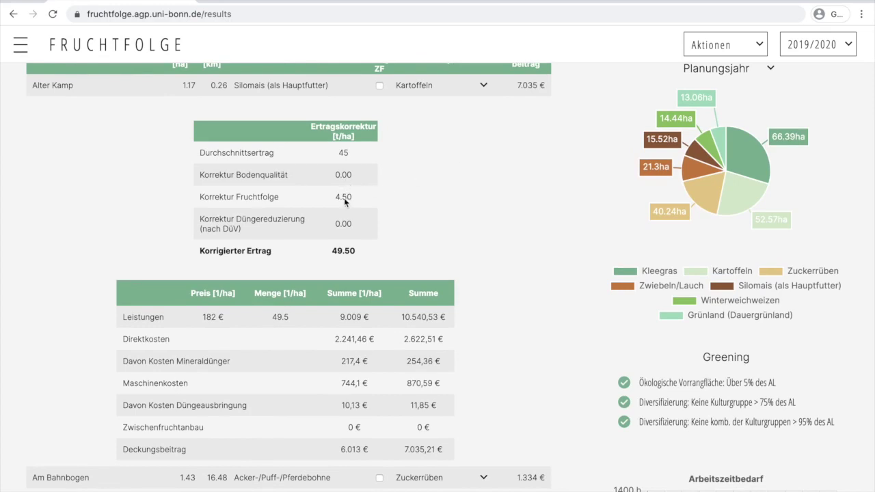
mouse_move(343, 255)
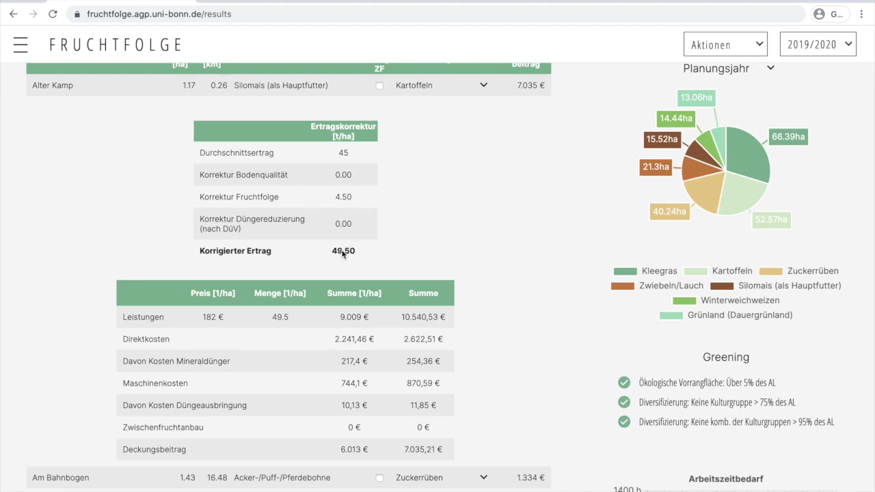
mouse_move(379, 353)
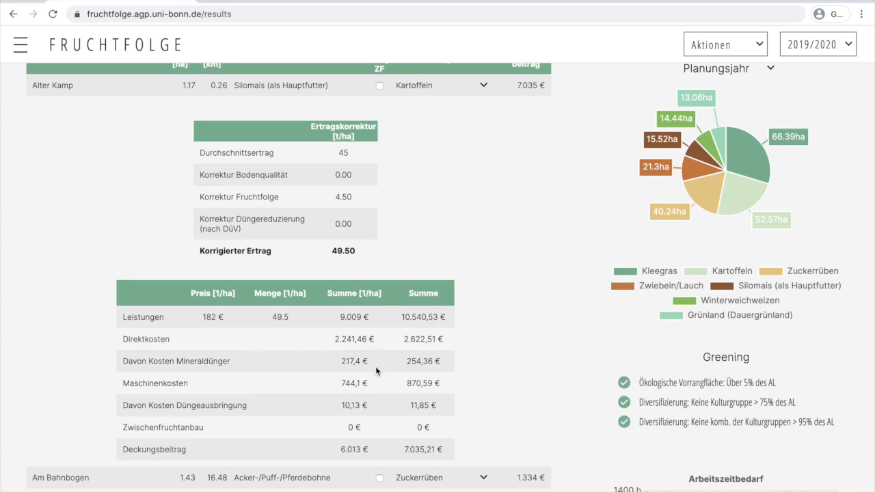
mouse_move(376, 424)
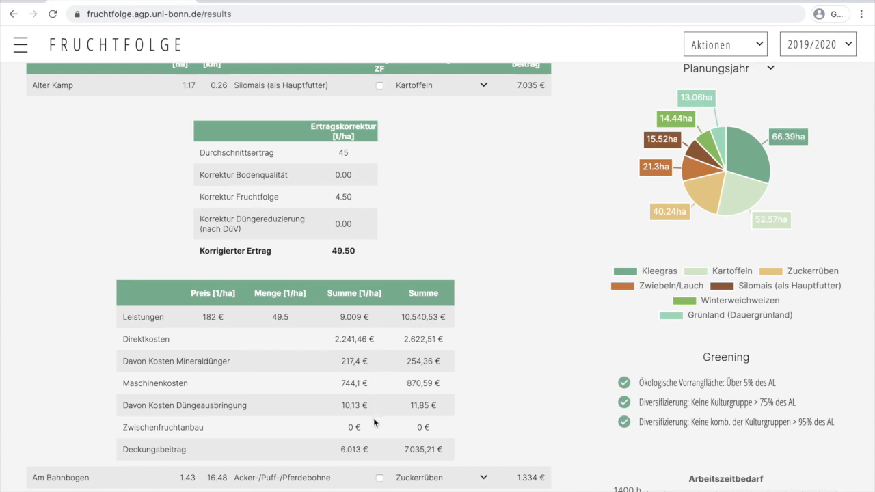
mouse_move(543, 86)
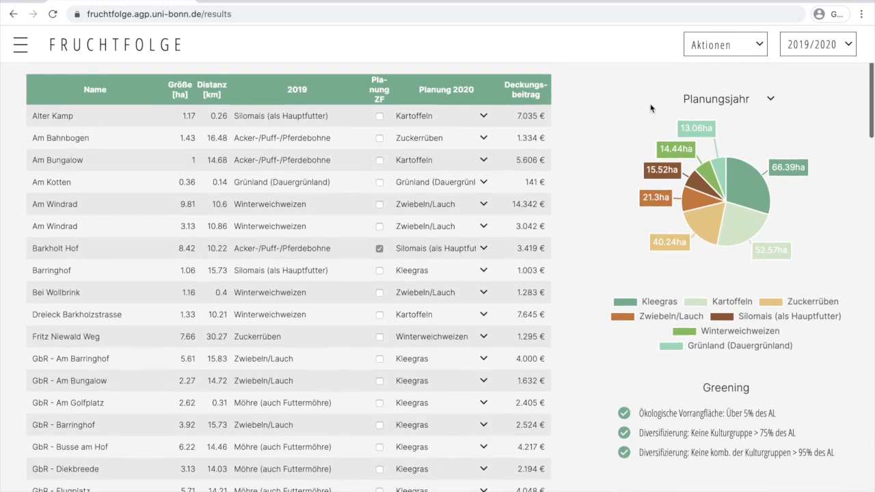
mouse_move(747, 214)
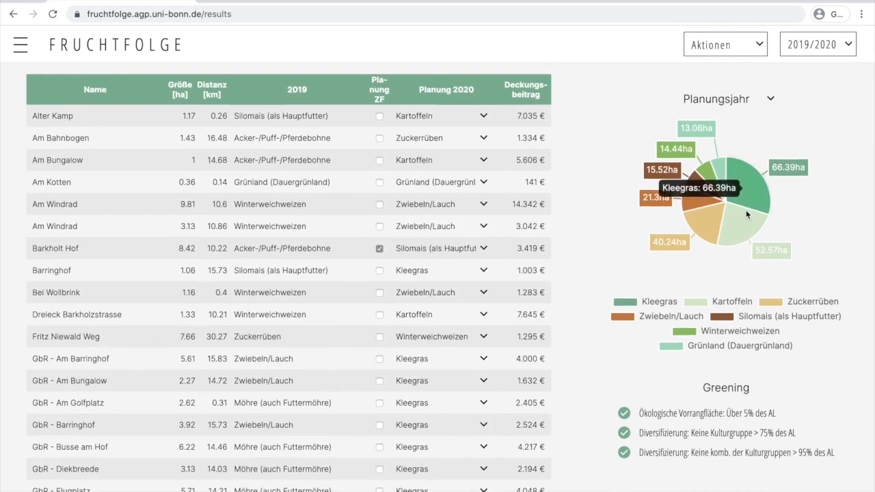
mouse_move(722, 101)
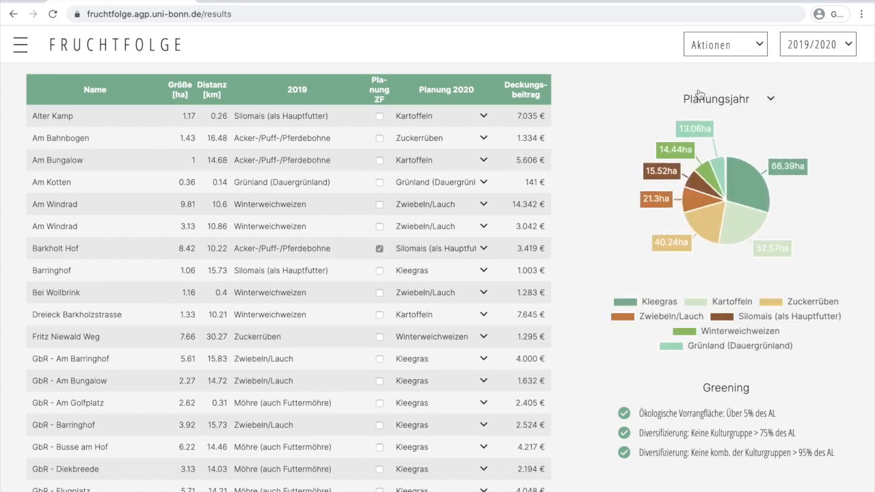
scroll("down", 3)
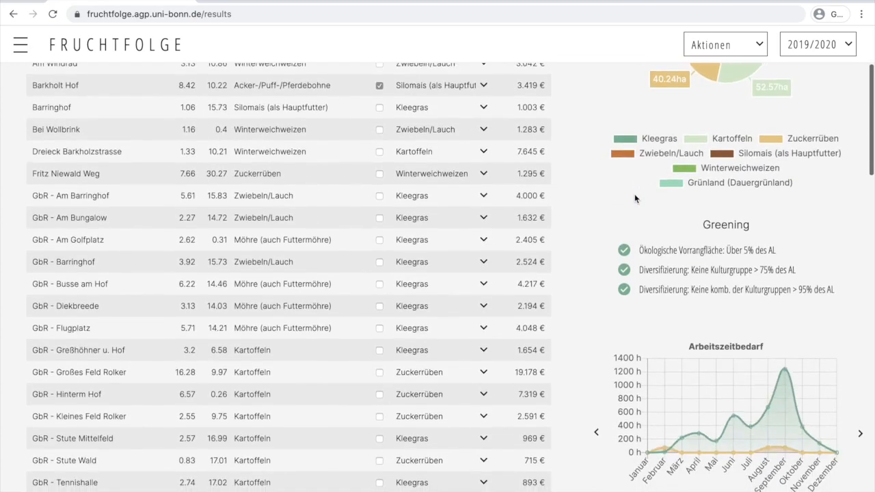
scroll("down", 3)
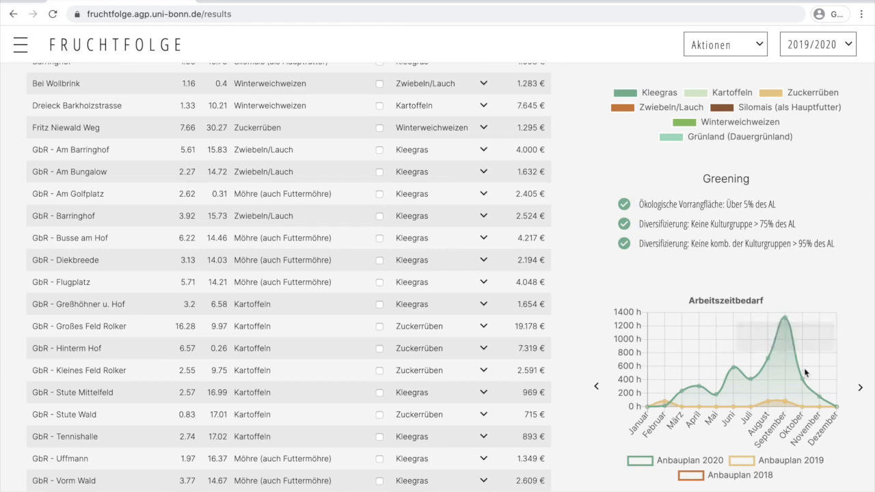
scroll("down", 3)
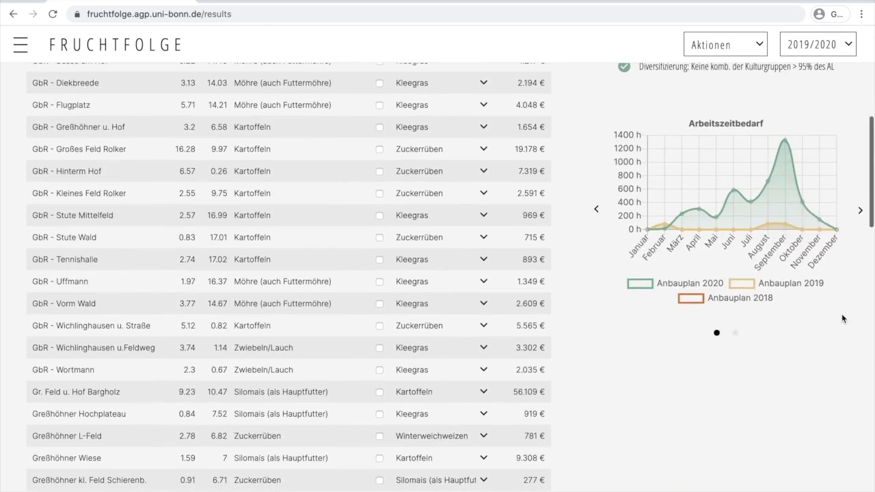
scroll("down", 3)
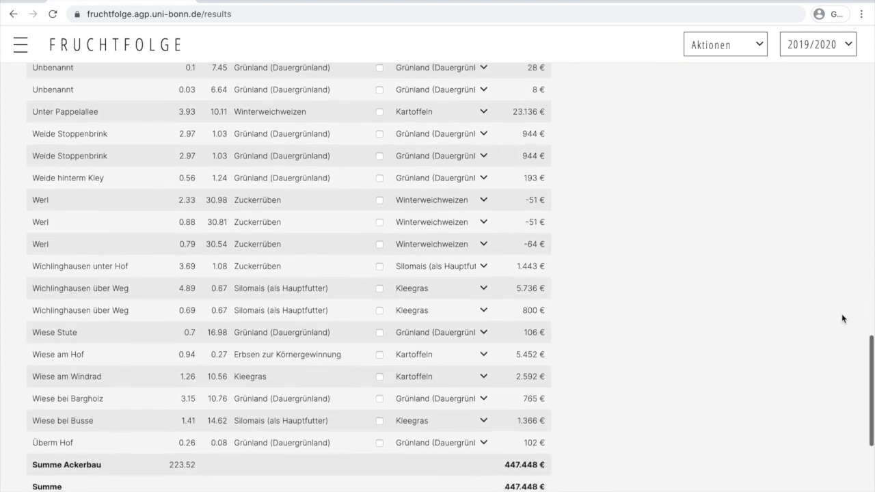
scroll("down", 3)
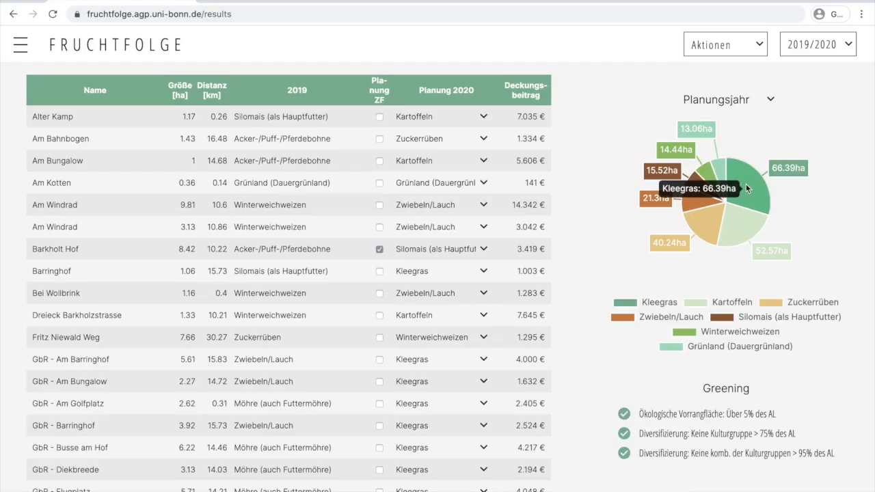
mouse_move(622, 313)
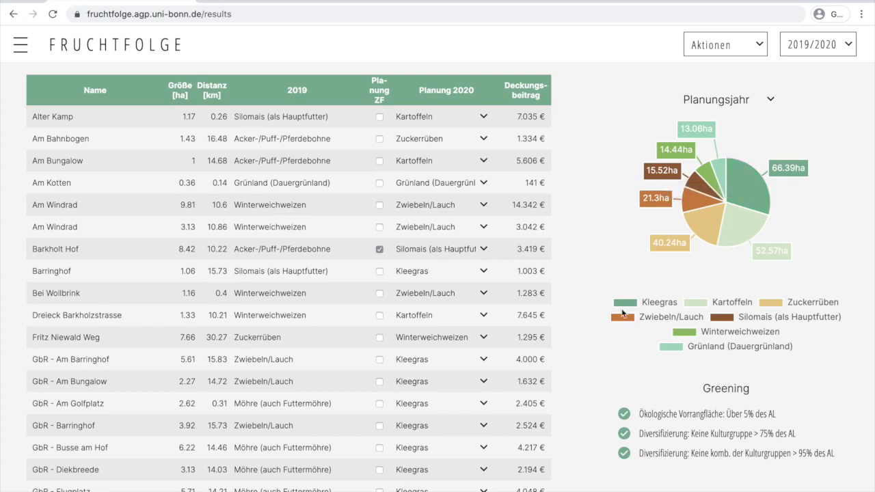
mouse_move(747, 187)
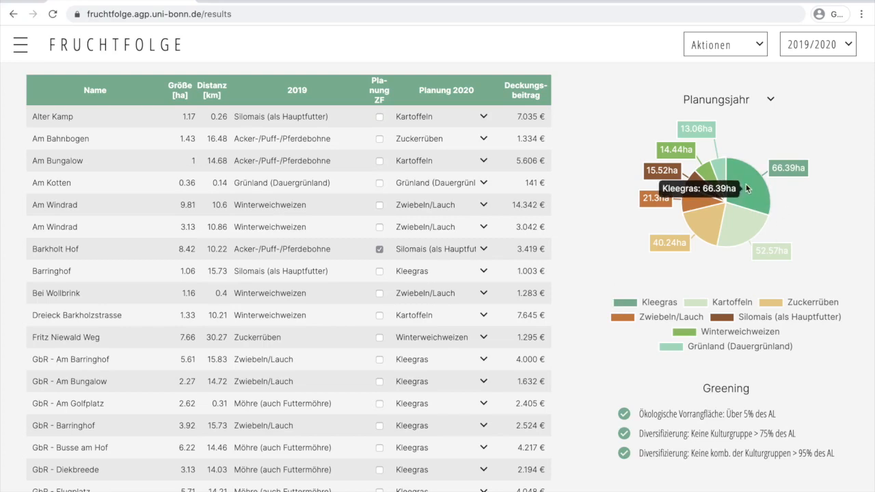
mouse_move(668, 313)
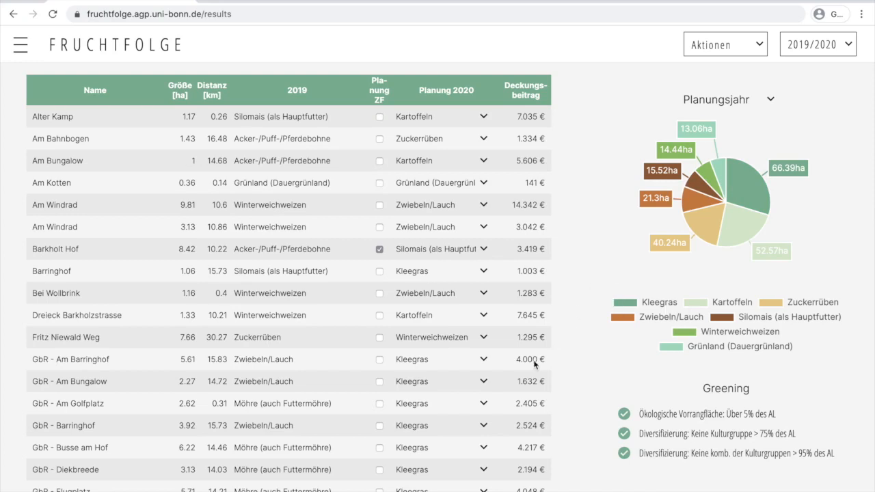
scroll("down", 3)
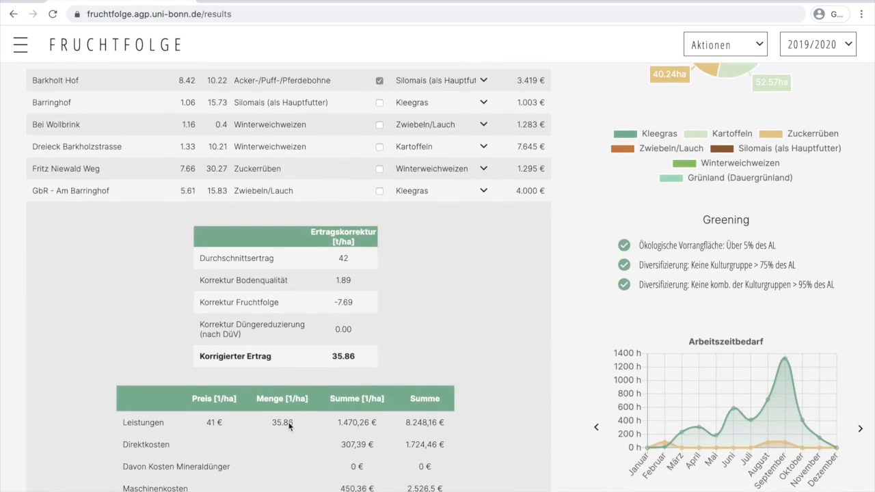
mouse_move(522, 279)
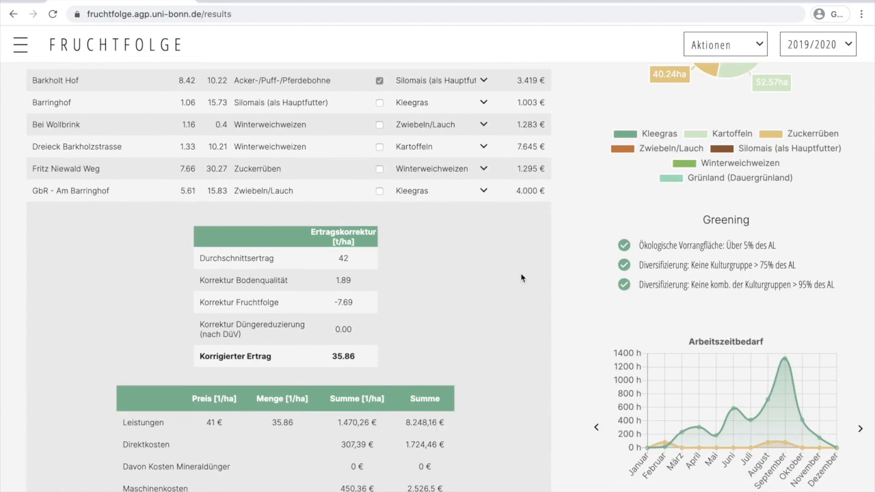
mouse_move(538, 198)
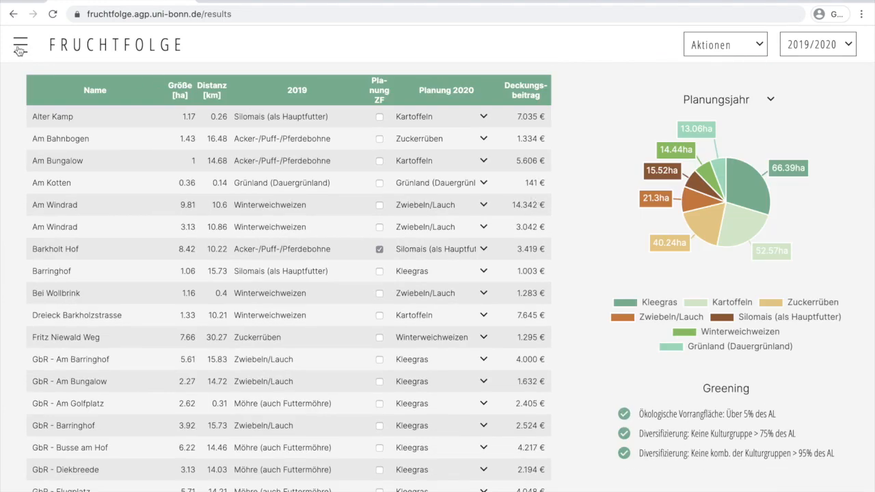
Step: Go to Marktentwicklung and bring up the Kleegras market history
left_click(21, 45)
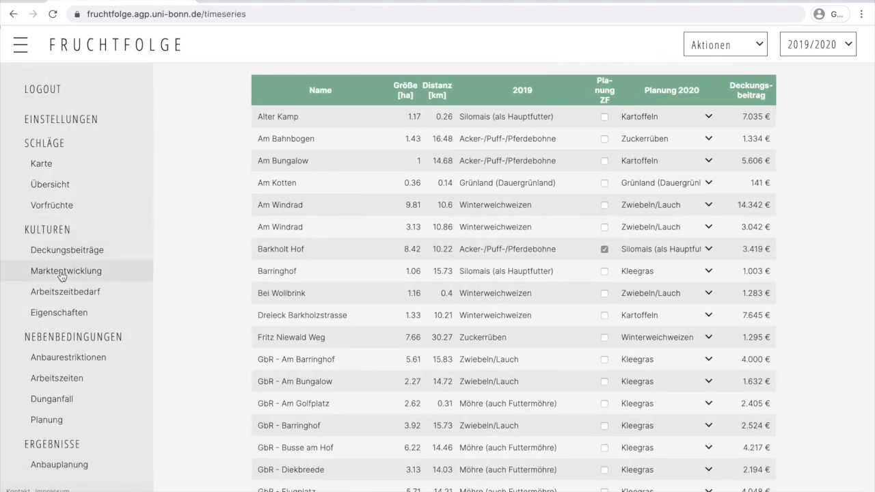
left_click(65, 271)
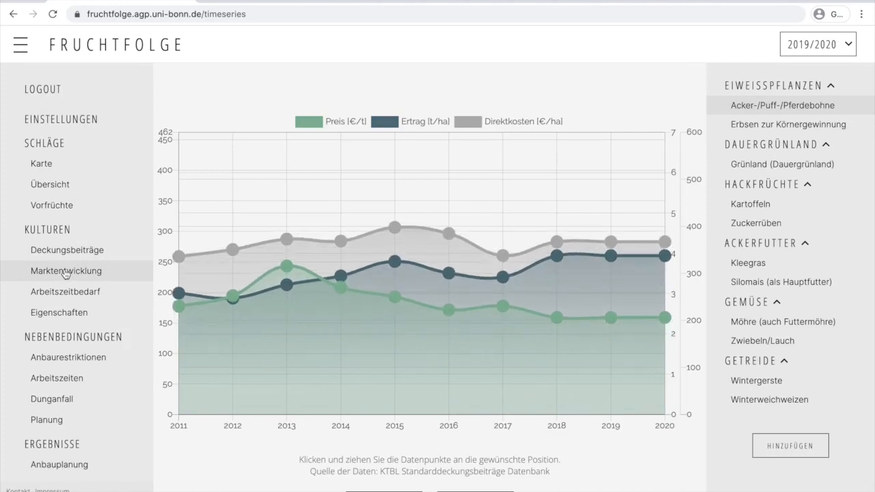
mouse_move(666, 236)
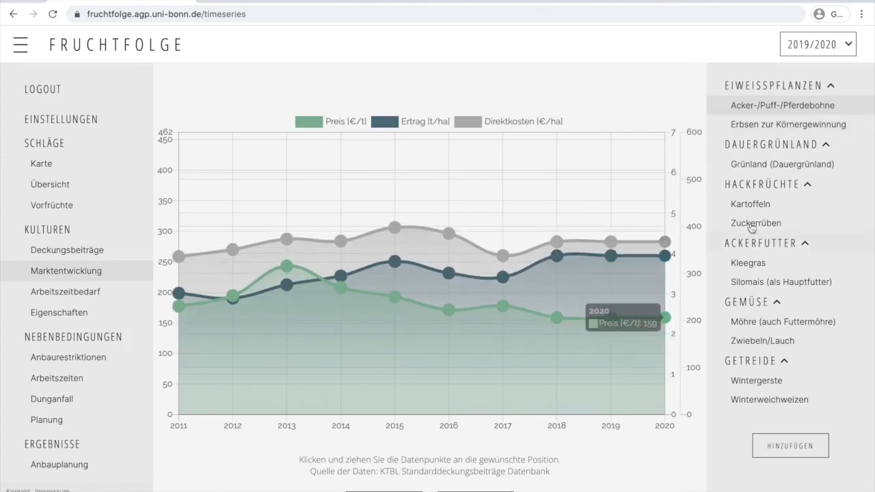
left_click(750, 204)
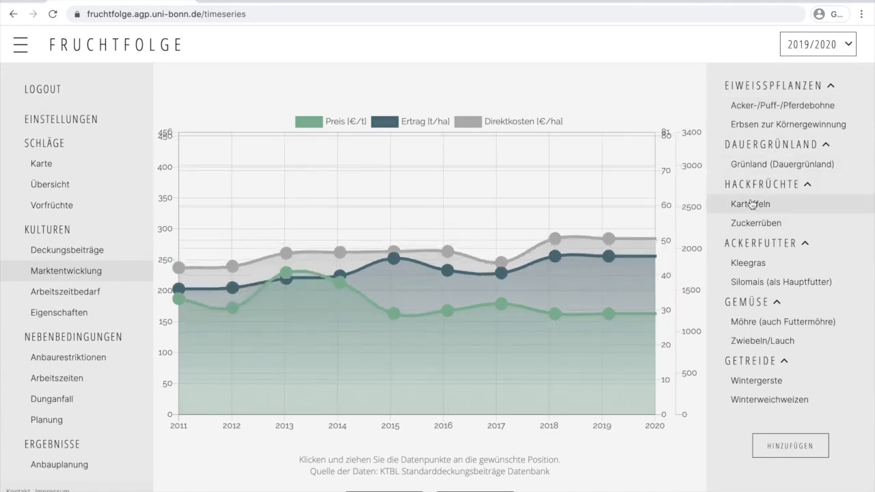
left_click(756, 222)
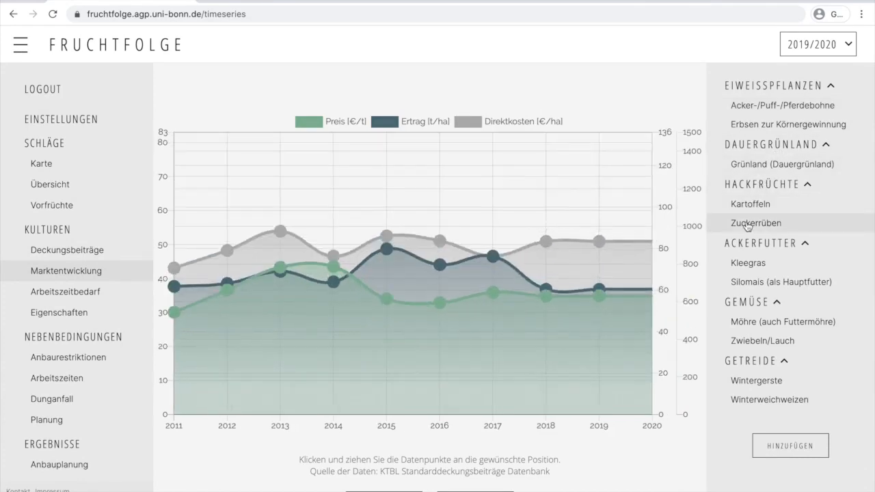
left_click(748, 262)
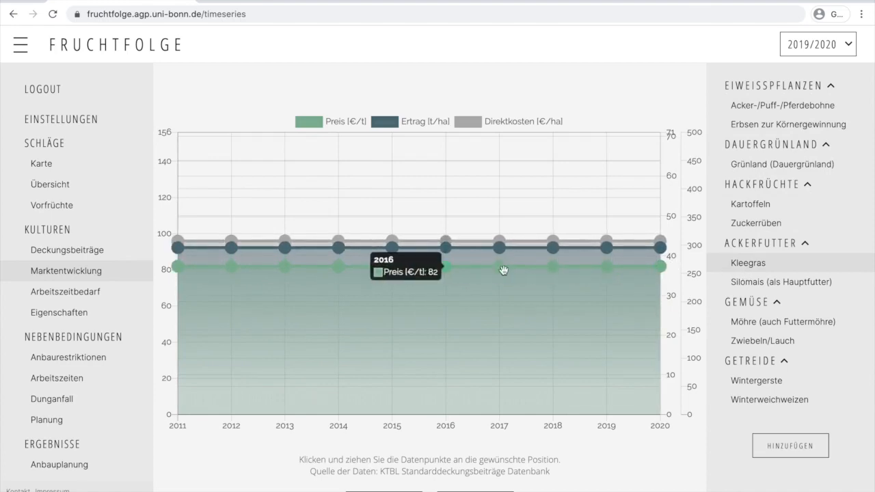
mouse_move(735, 268)
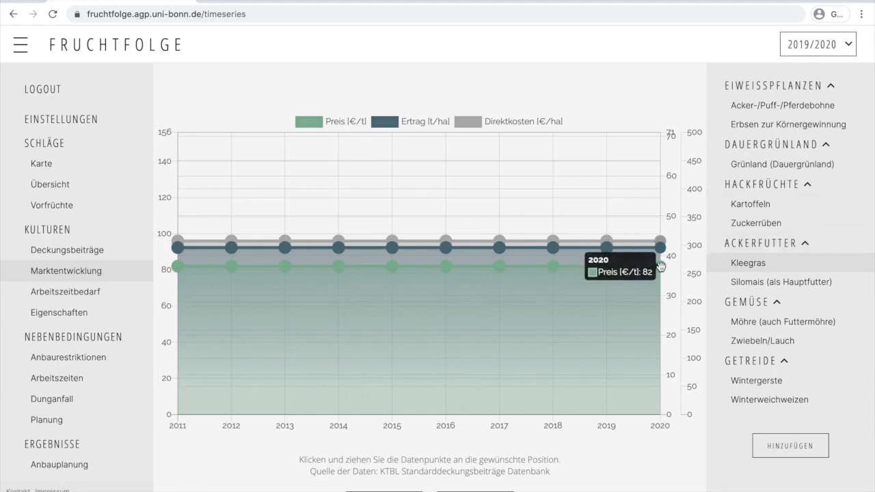
Step: Lower the 2020 Kleegras price to 71 and cut its 2020 yield nearly to zero
left_click_drag(659, 266, 660, 288)
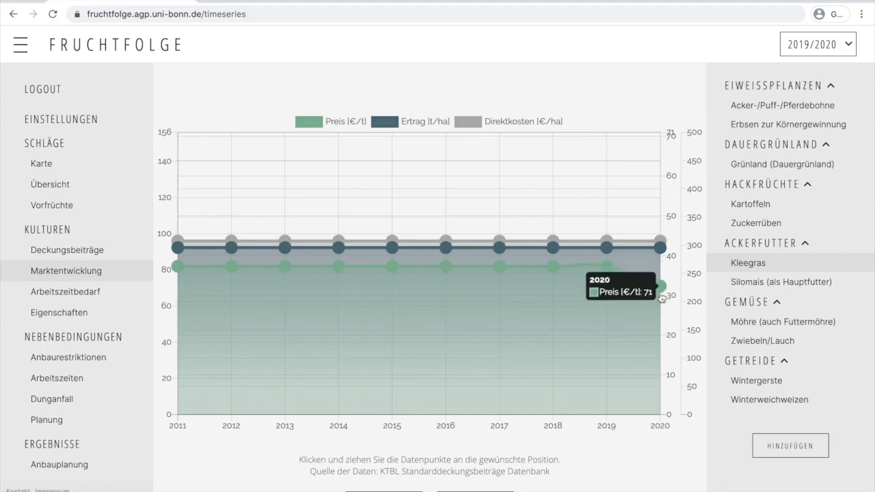
left_click_drag(660, 287, 660, 409)
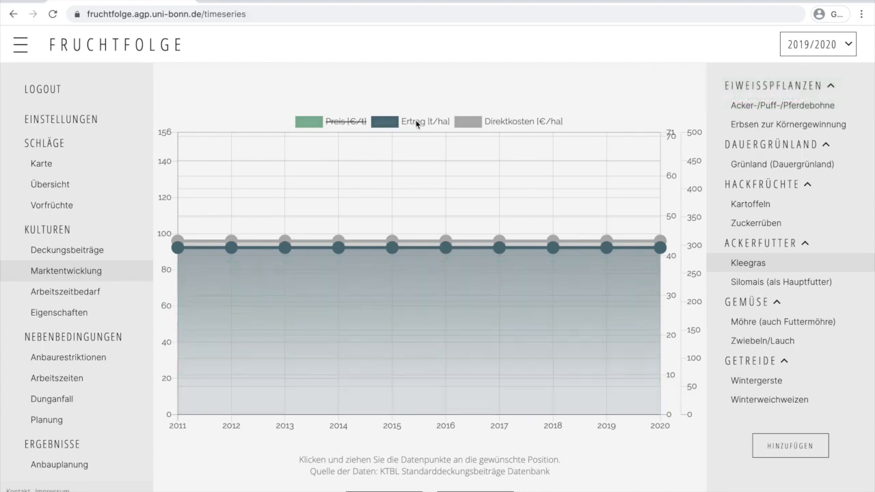
mouse_move(642, 244)
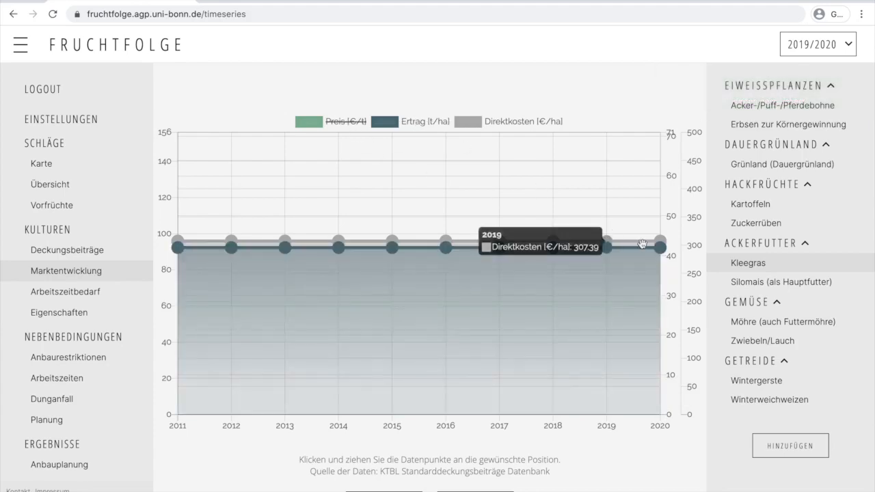
left_click_drag(658, 242, 658, 399)
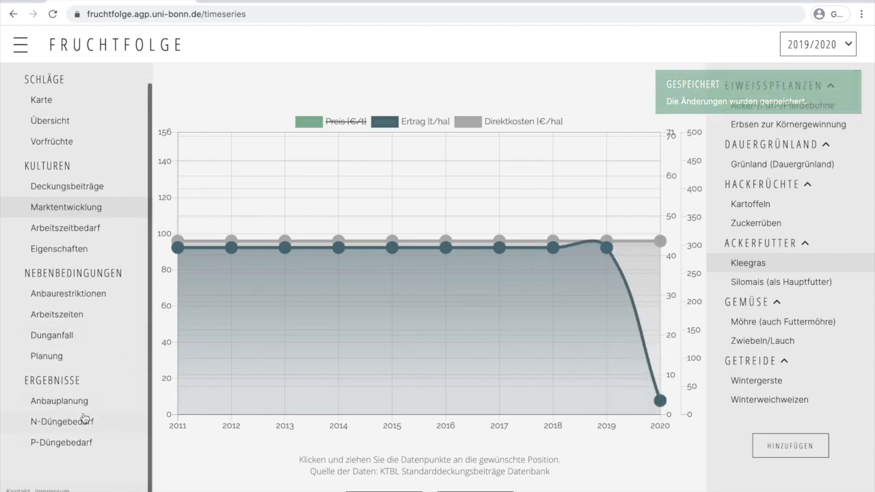
Step: Re-solve the cropping plan with Aktionen > Erneut lösen and review the new results
left_click(59, 400)
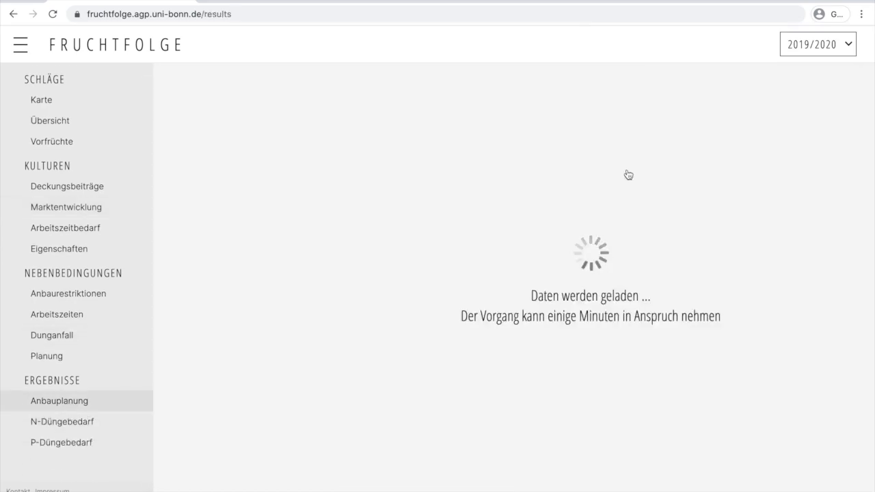
left_click(725, 44)
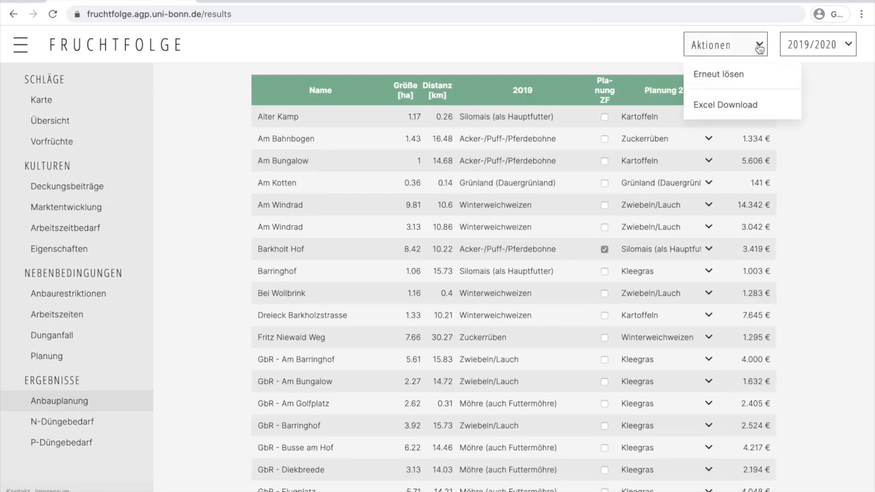
left_click(726, 69)
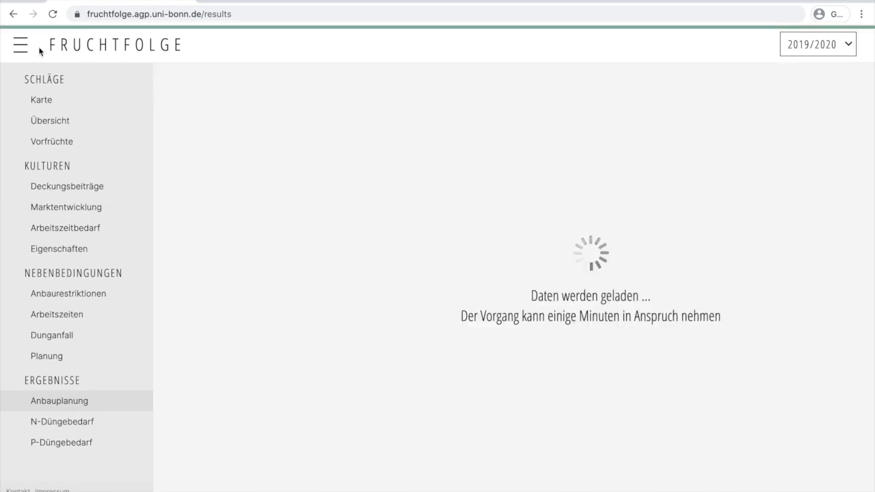
left_click(23, 45)
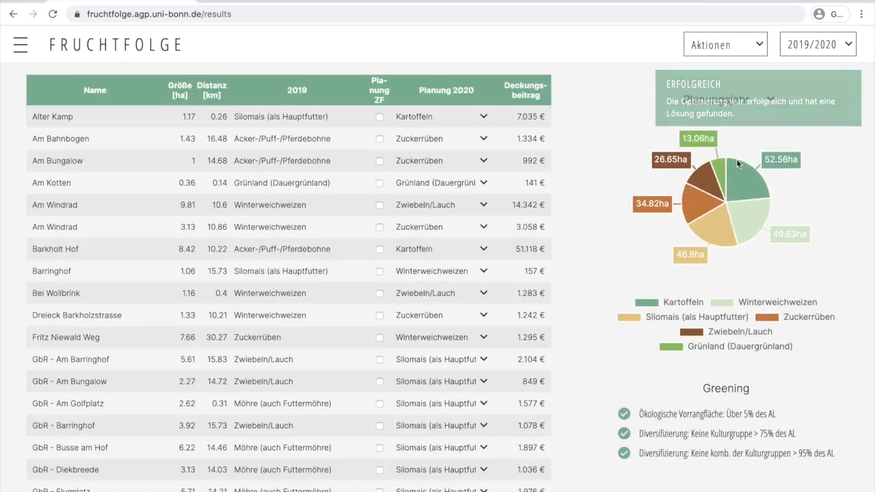
mouse_move(711, 231)
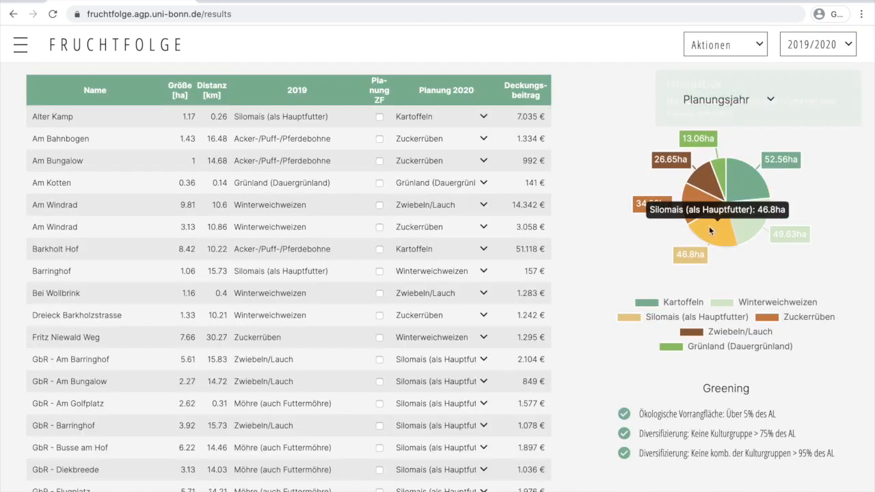
left_click(21, 45)
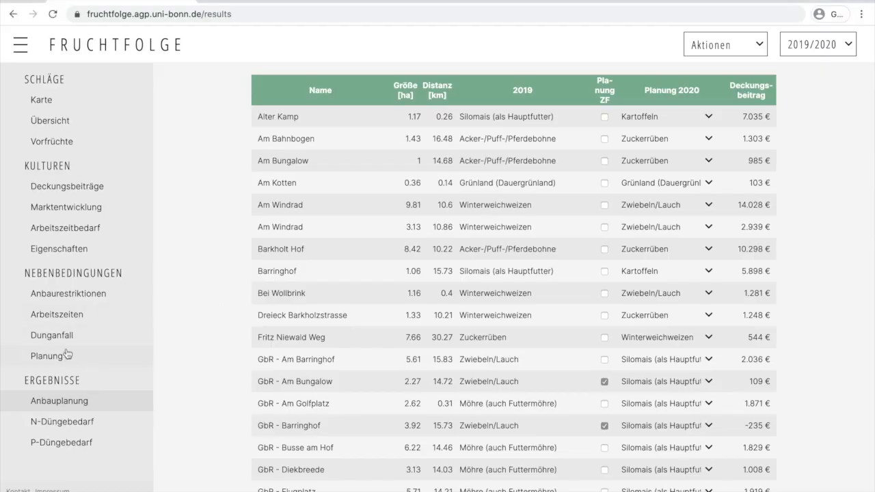
Step: Save a 1000 m³ Biogasgärreste entry in the Gärreste manure category
left_click(42, 336)
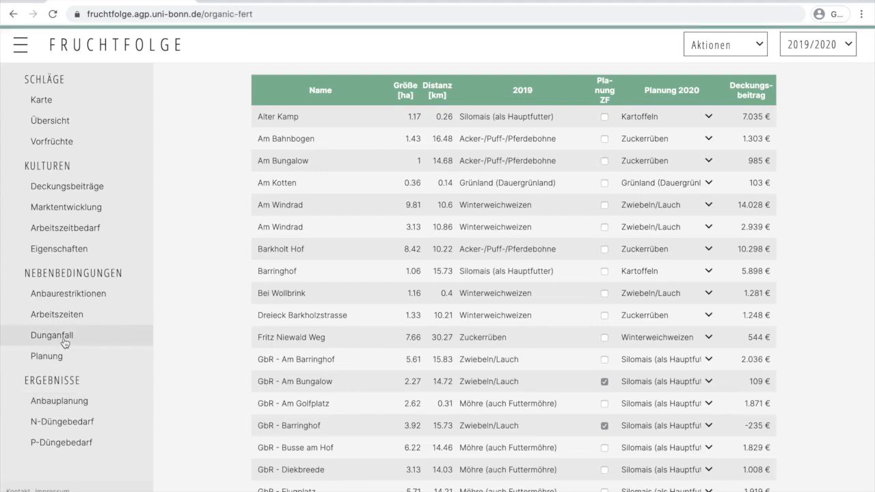
left_click(51, 336)
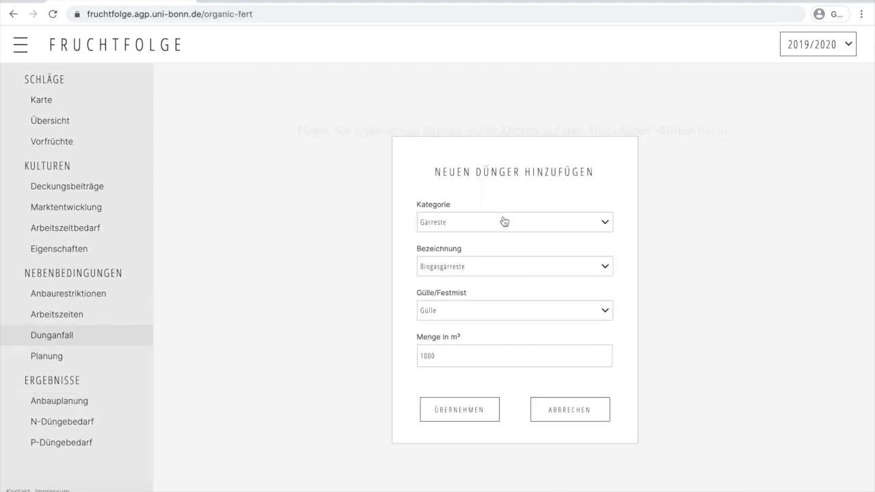
left_click(514, 221)
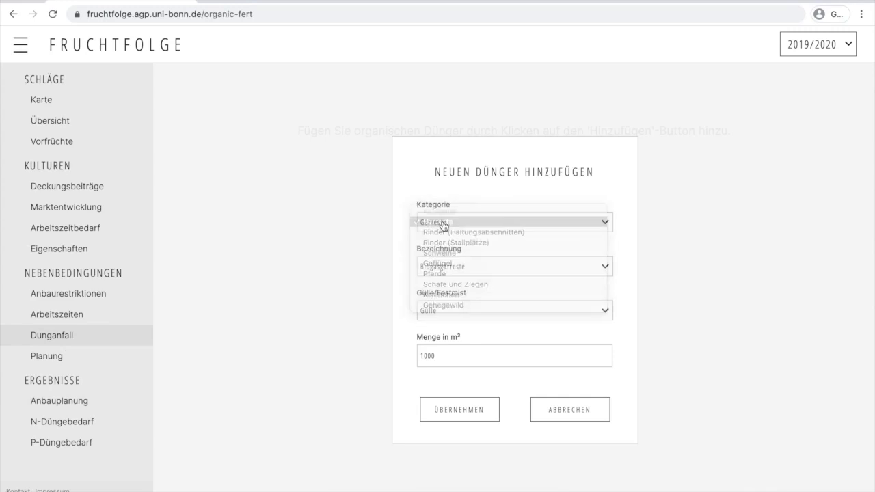
left_click(438, 222)
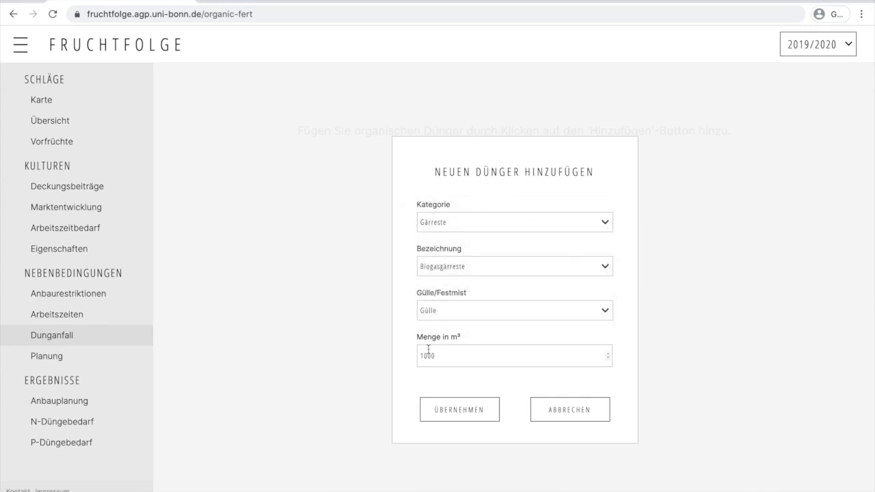
left_click(459, 408)
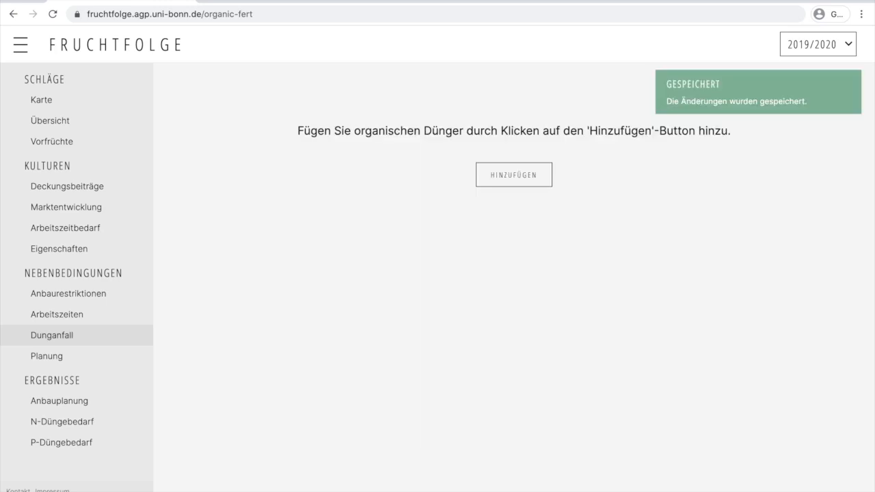
left_click(514, 175)
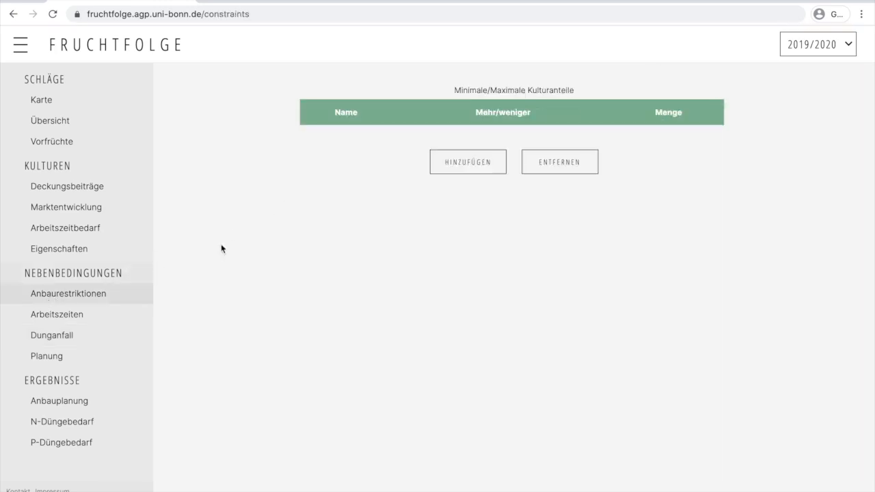
Step: Add a restriction of more than 60 ha Silomais (als Hauptfutter) and recalculate the plan
left_click(467, 162)
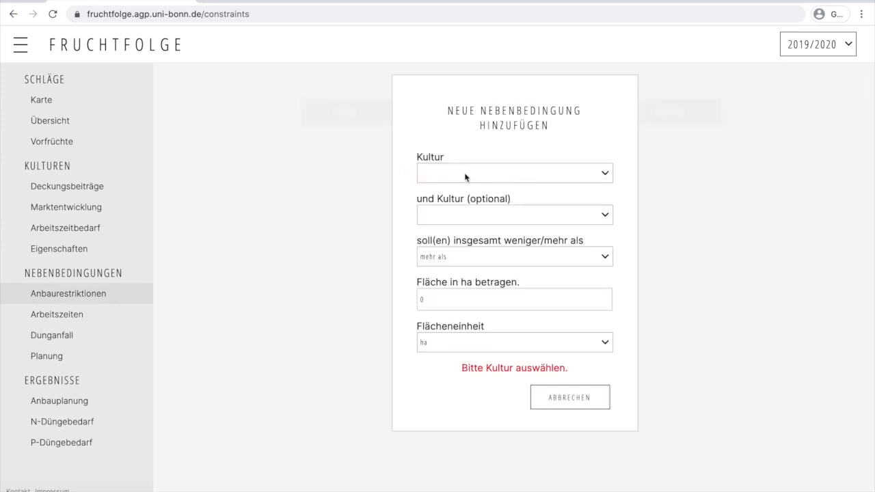
left_click(514, 173)
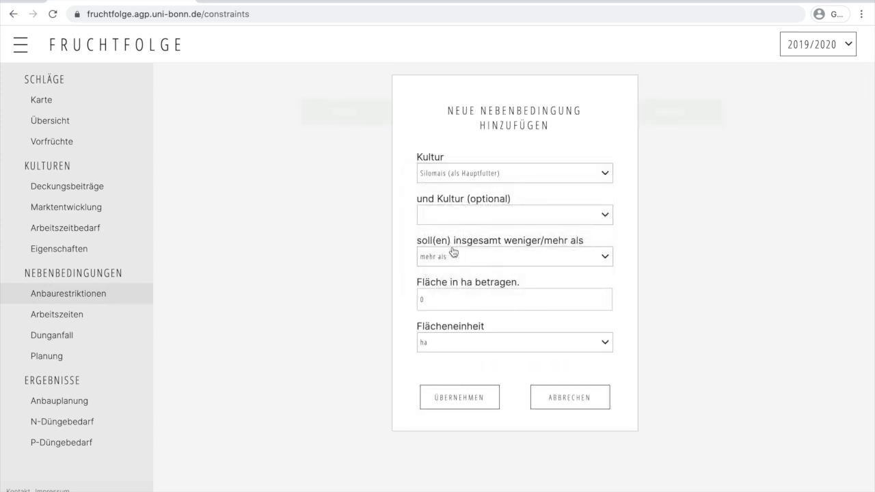
type("60")
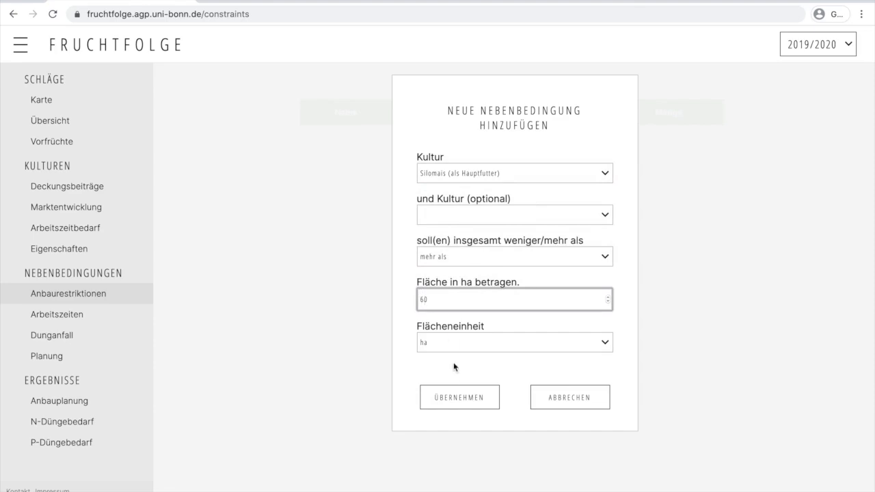
left_click(459, 397)
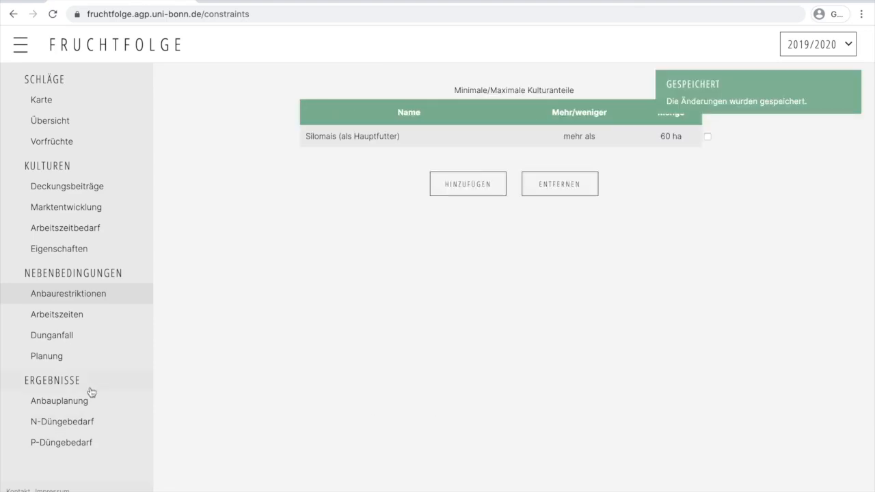
left_click(59, 401)
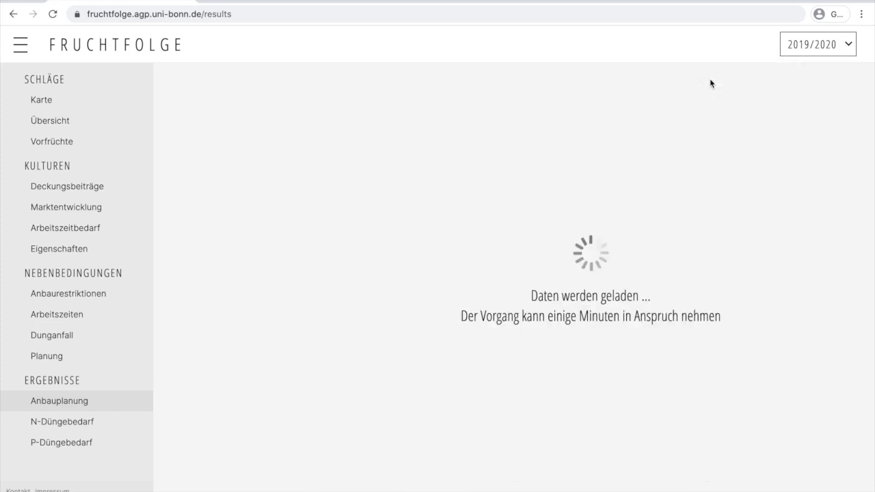
Step: Scroll the results, pan the field map and check the 60.4 ha silage maize area
left_click(21, 45)
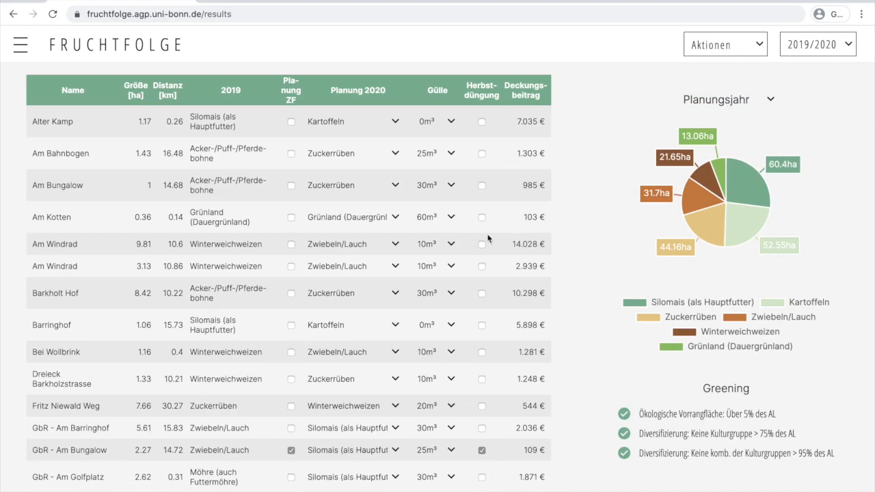
mouse_move(482, 367)
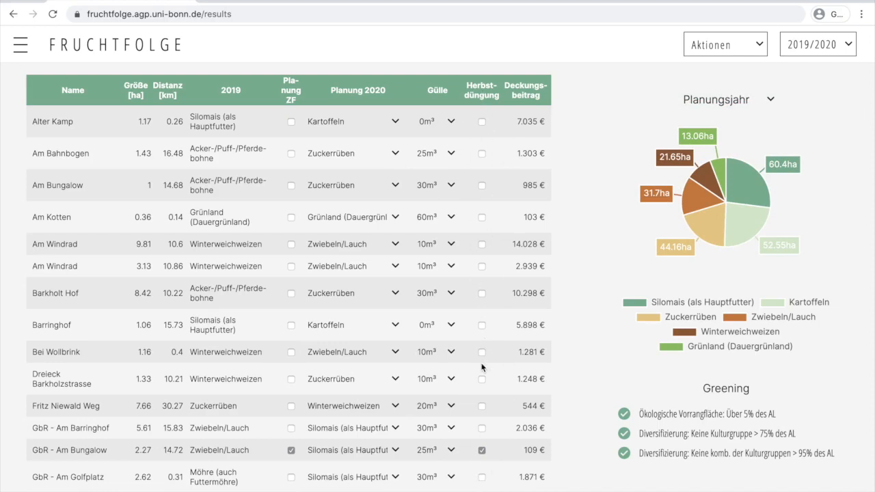
mouse_move(559, 244)
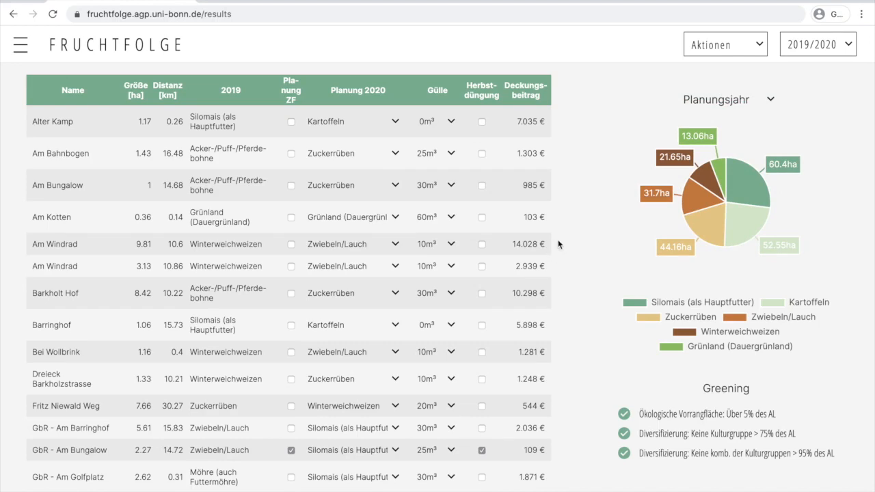
scroll("down", 3)
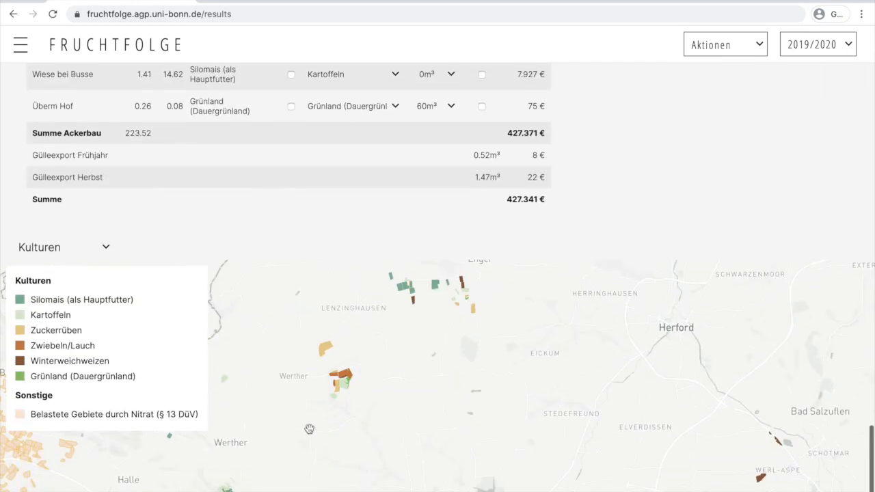
left_click_drag(310, 429, 436, 355)
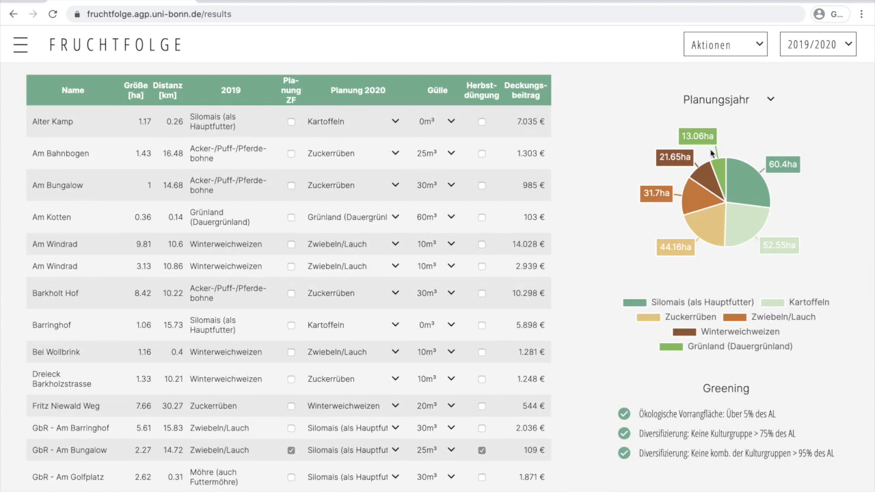
mouse_move(742, 190)
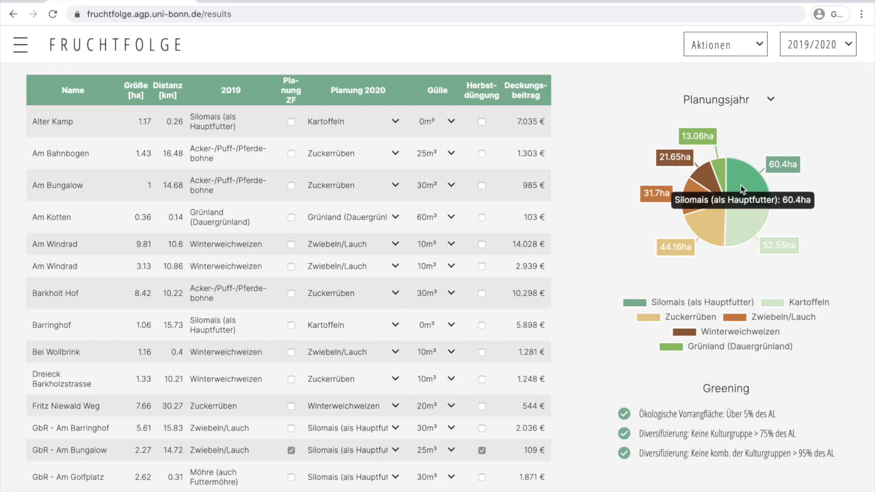
left_click(452, 121)
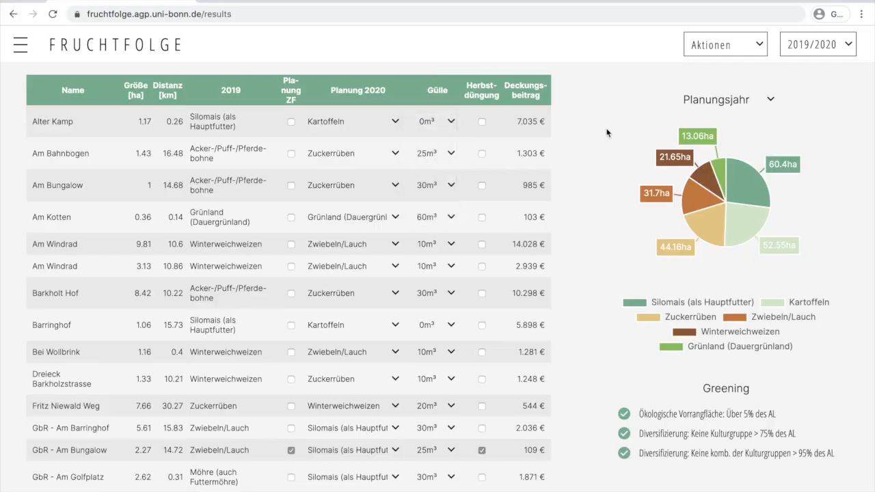
mouse_move(622, 384)
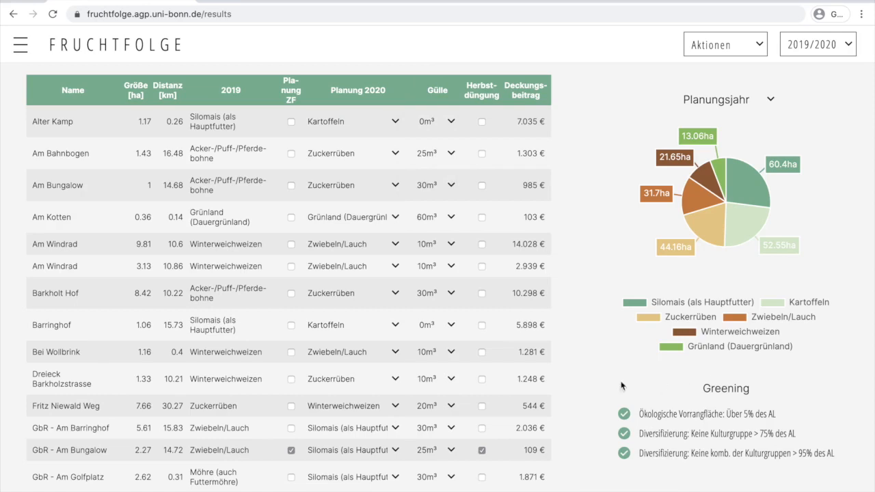
mouse_move(380, 125)
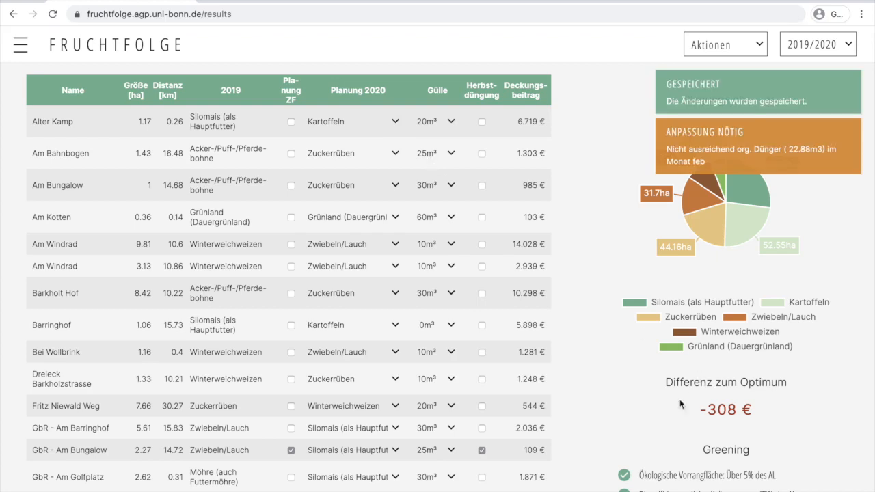
Step: Plant Zuckerrüben on Alter Kamp with 0 m³ manure and open the N-Düngebedarf sheet
left_click(451, 121)
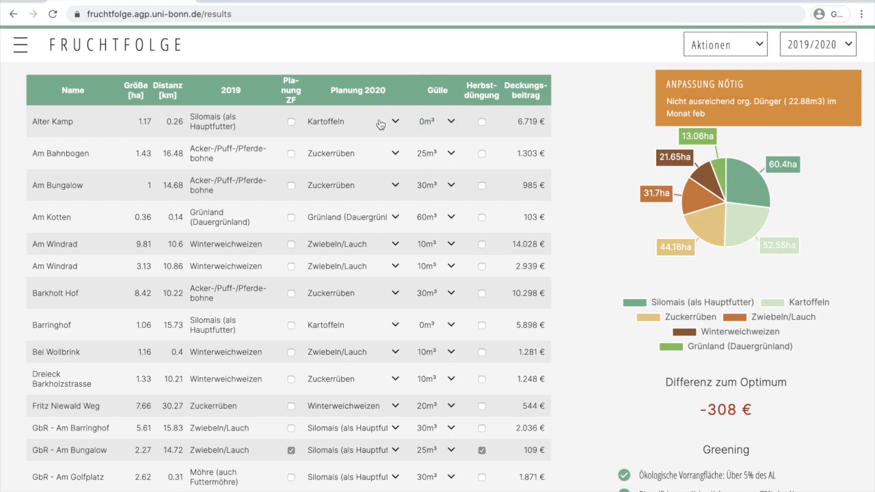
left_click(392, 122)
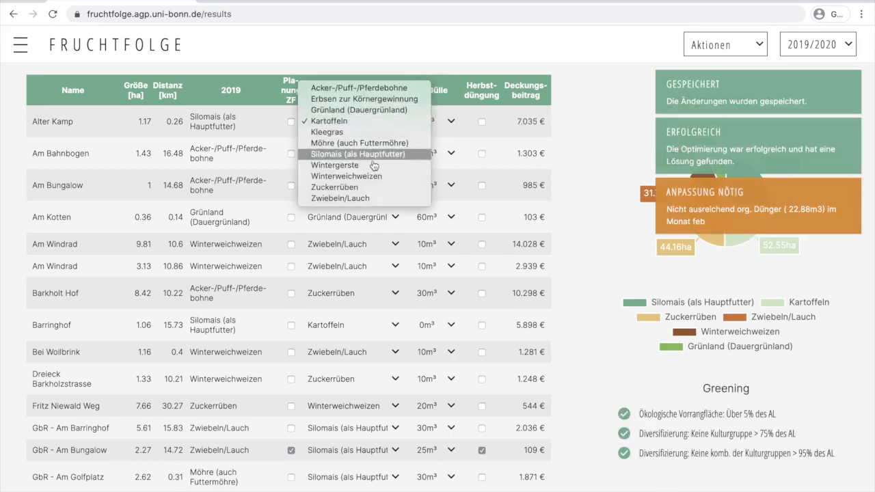
left_click(348, 187)
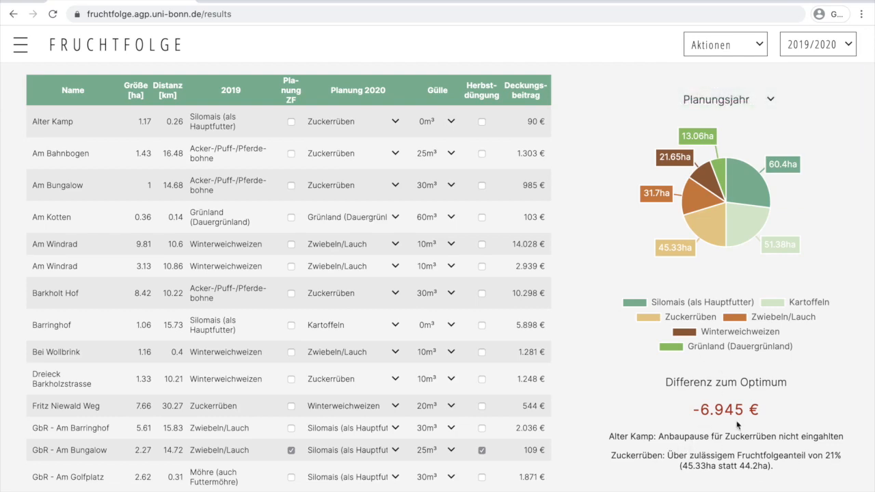
mouse_move(790, 441)
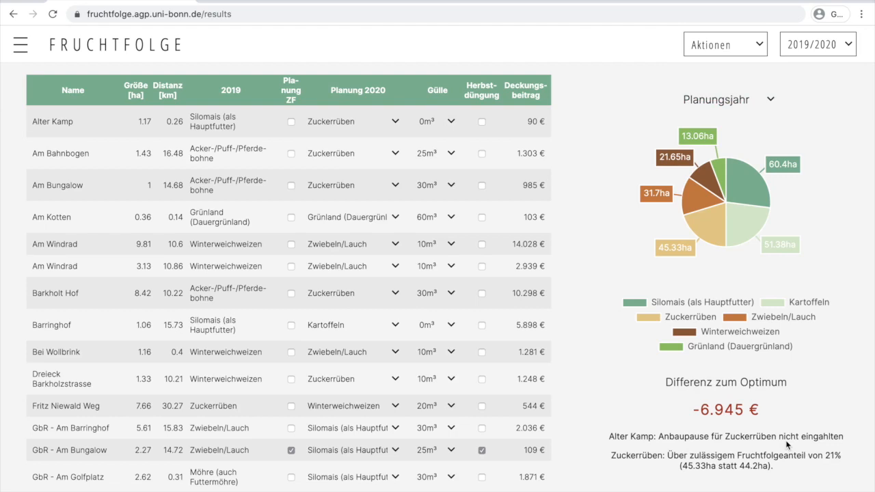
mouse_move(757, 62)
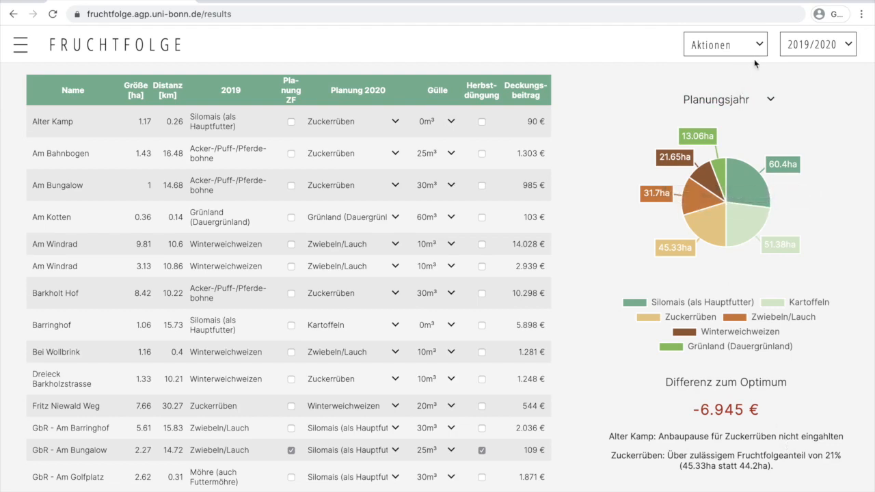
left_click(726, 44)
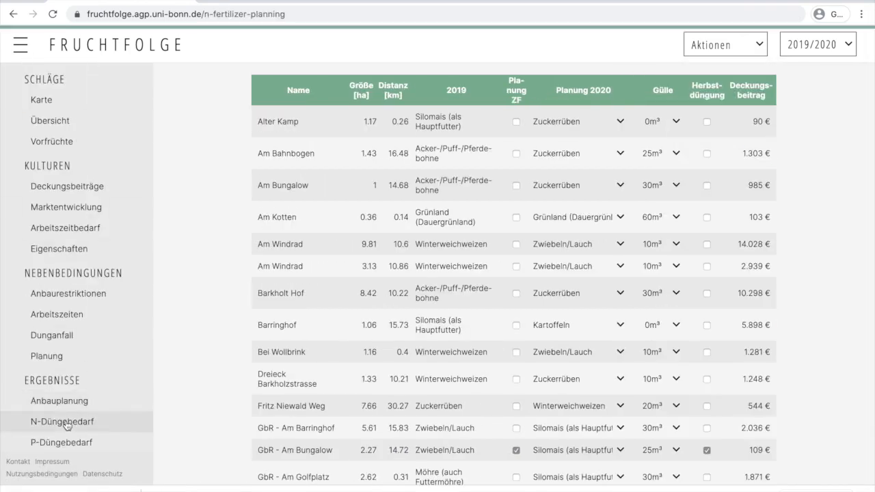
left_click(63, 422)
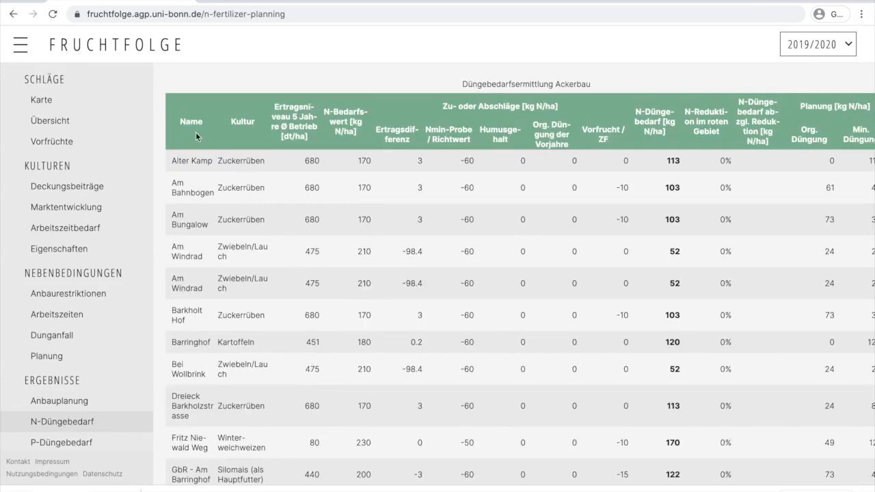